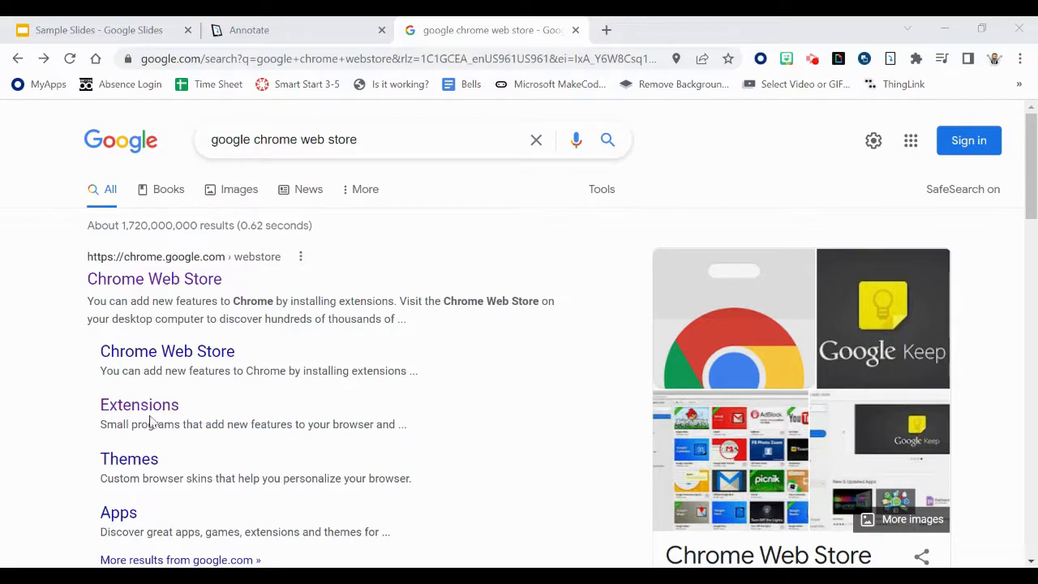
Search the Chrome Web Store extensions for 'annotate' to find the Annotate listing.
click(154, 278)
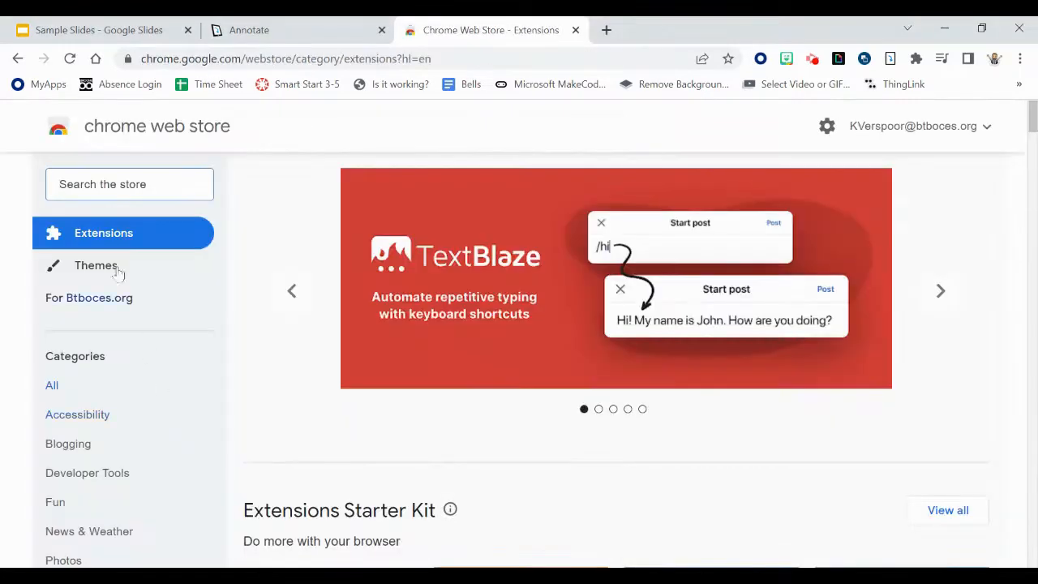
text(annotate)
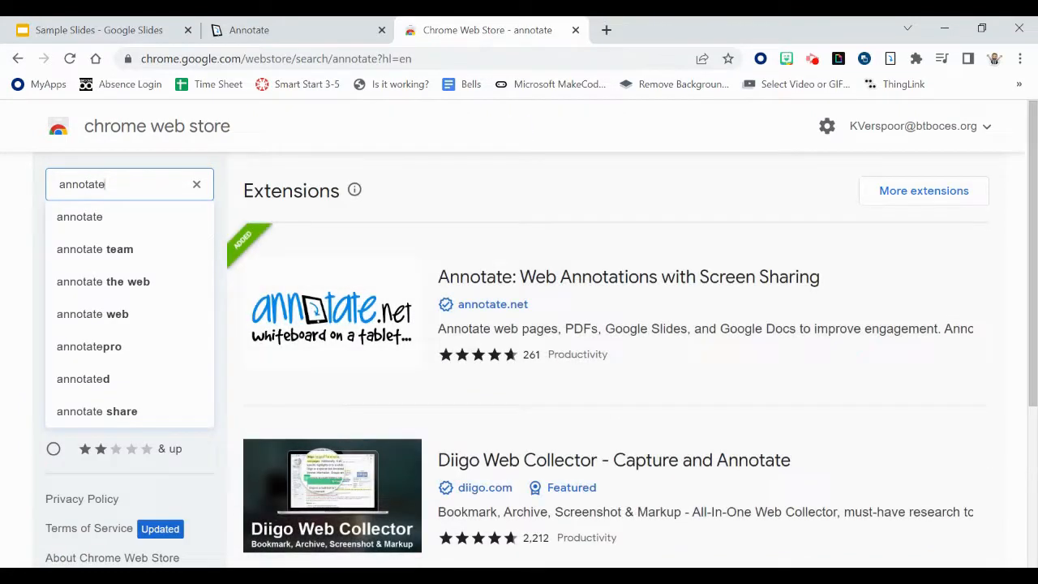
mouse_move(372, 341)
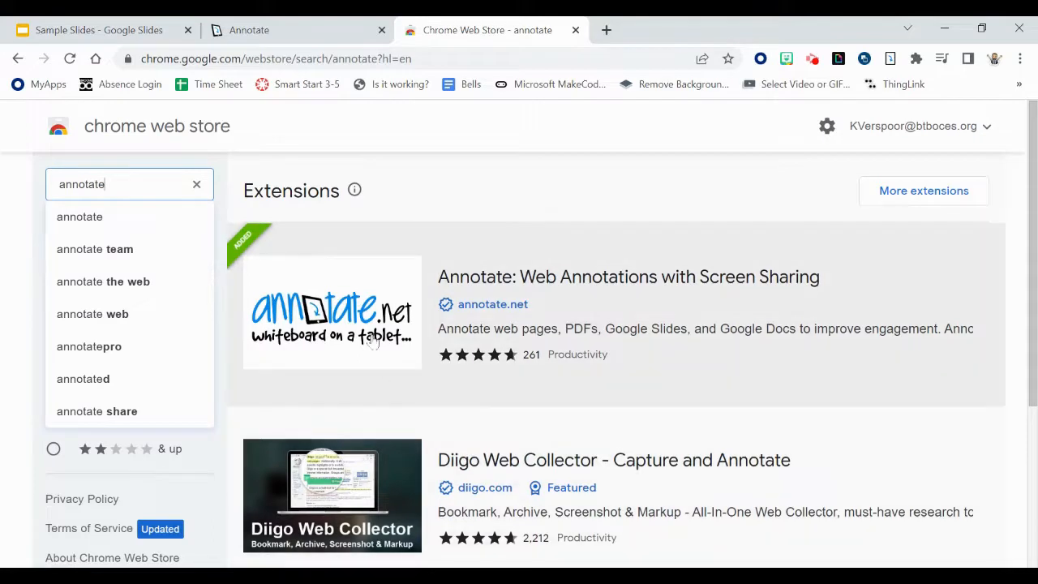
mouse_move(393, 330)
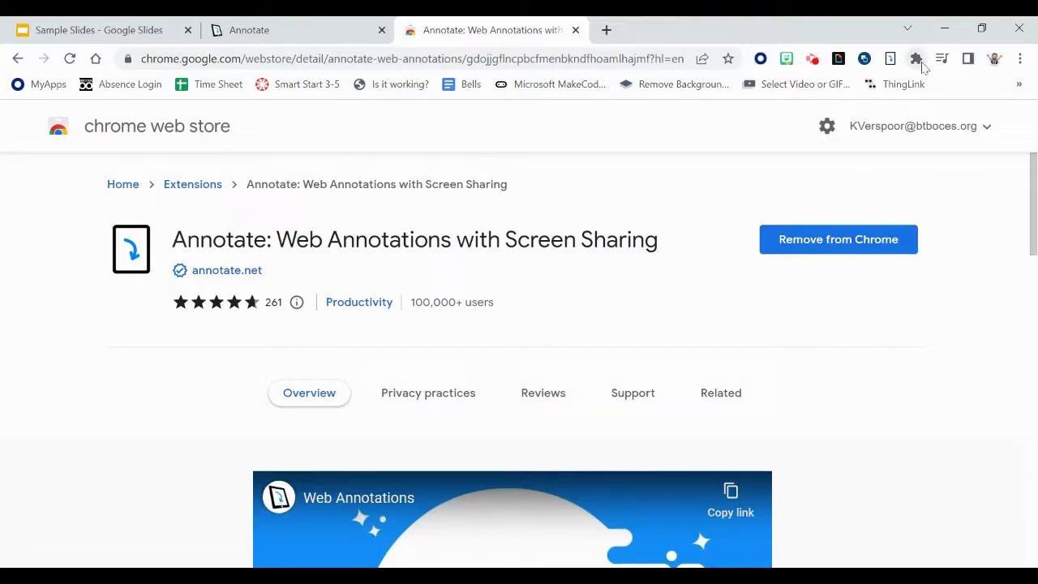
click(915, 58)
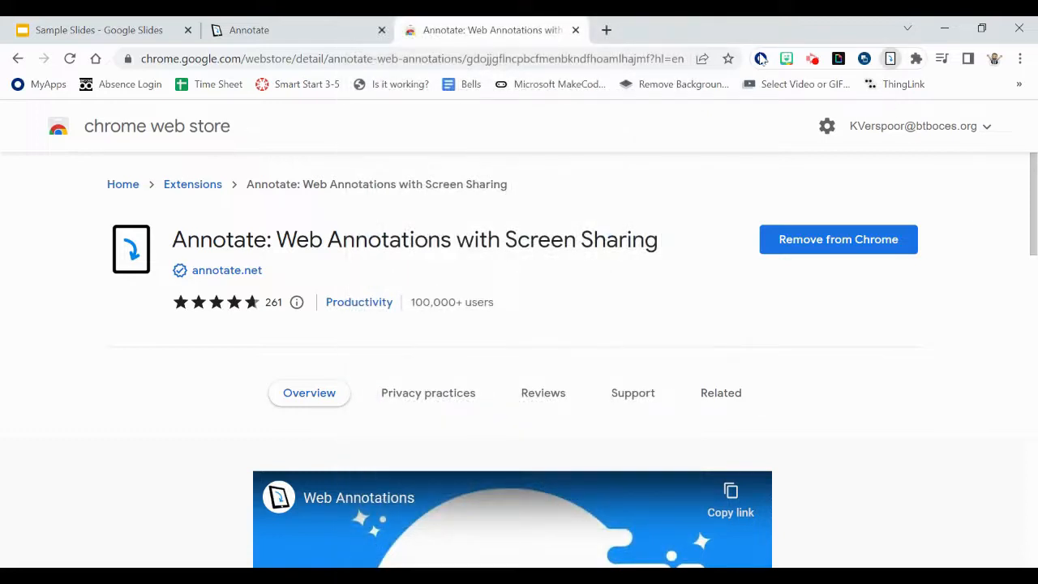
mouse_move(973, 183)
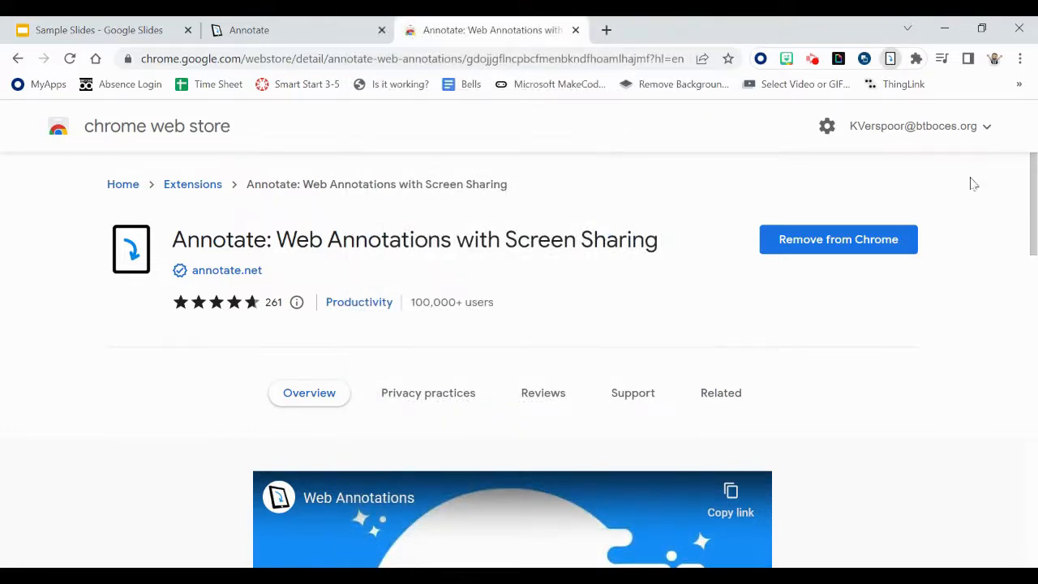
click(916, 59)
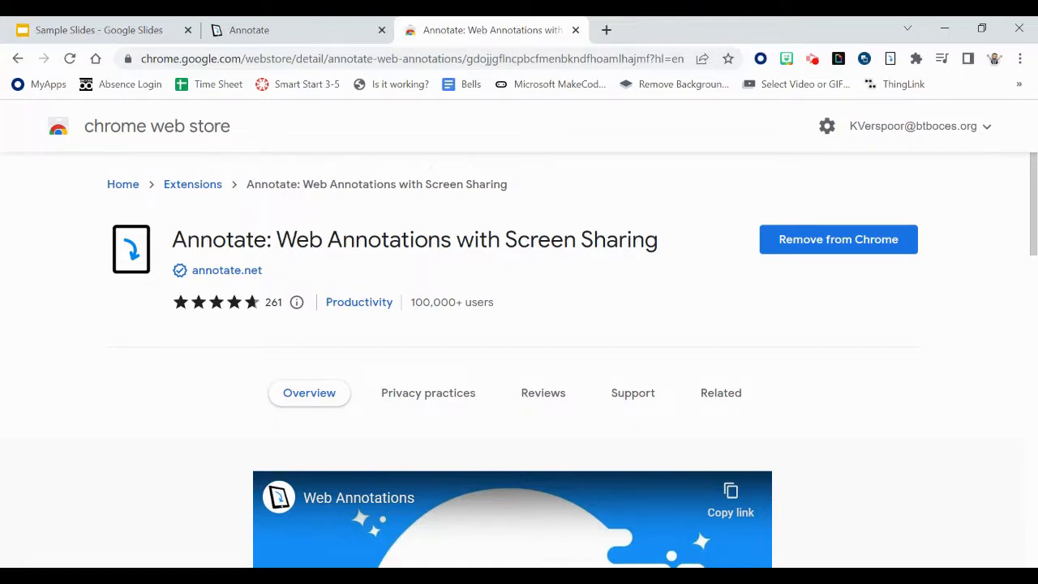
mouse_move(619, 195)
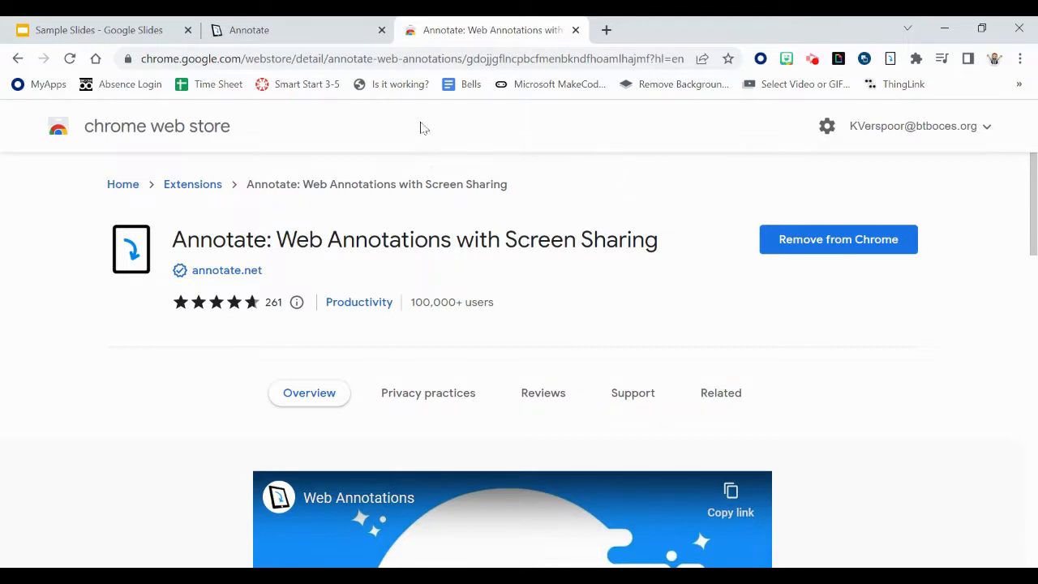
mouse_move(313, 141)
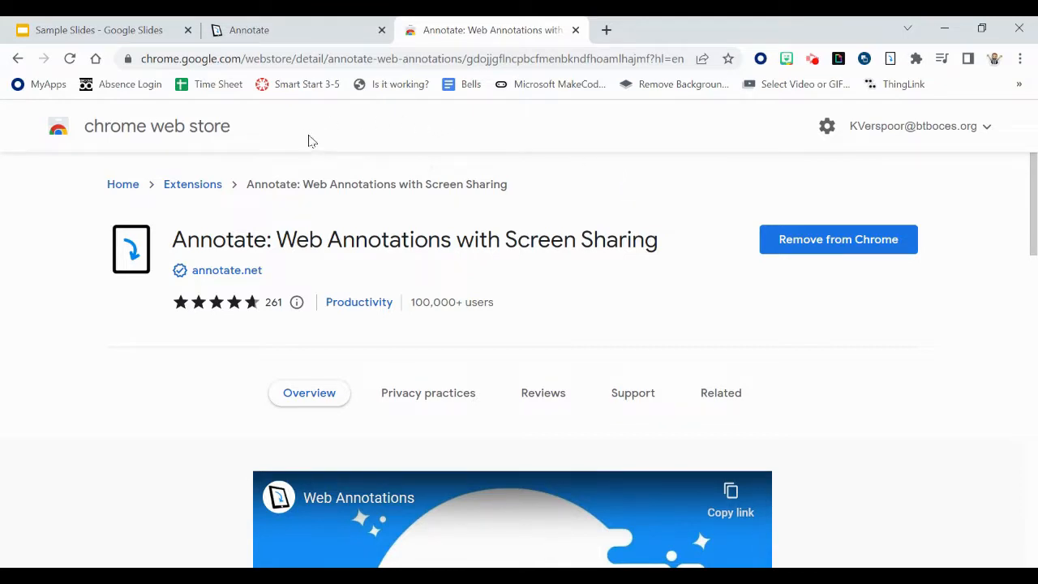
Bring up the Sample Slides deck, view the quotation slide, then return to the title slide.
click(97, 30)
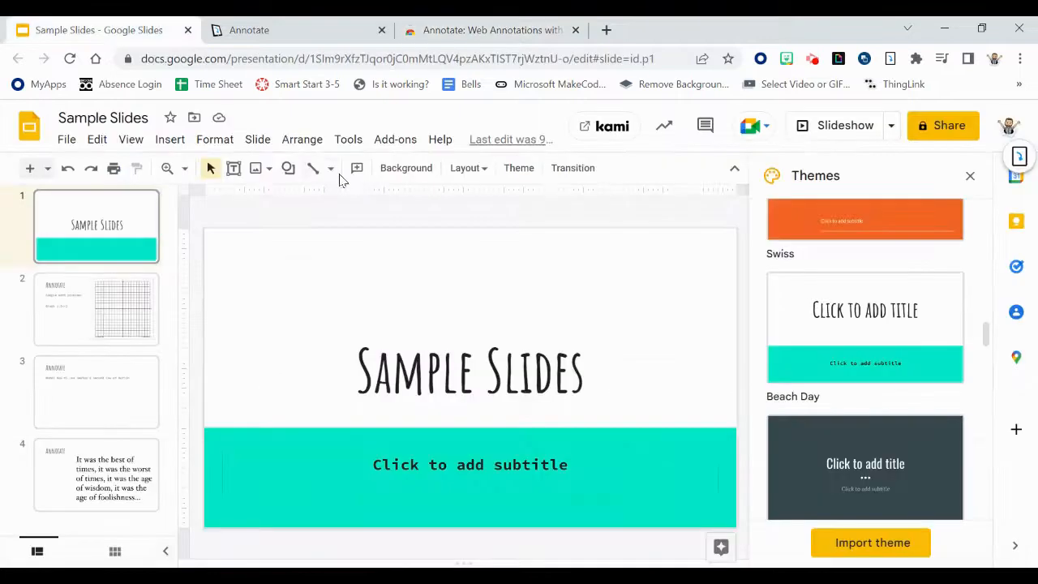
mouse_move(215, 262)
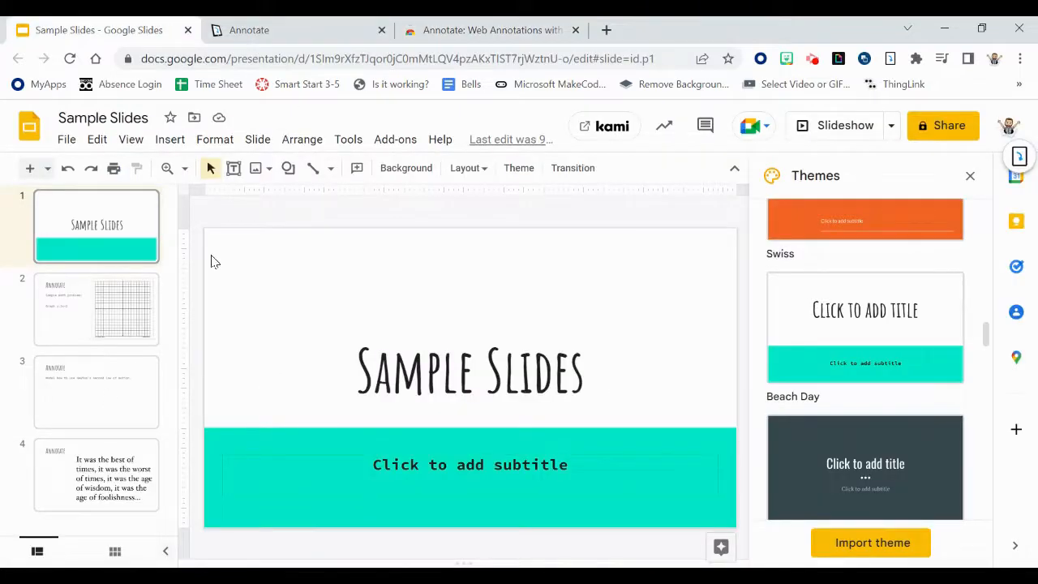
mouse_move(734, 296)
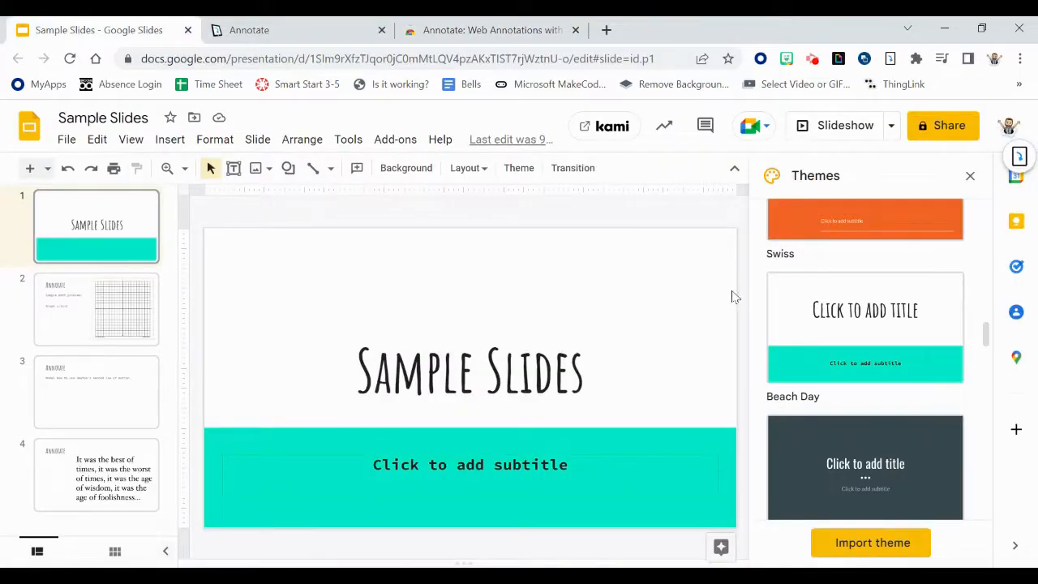
mouse_move(96, 308)
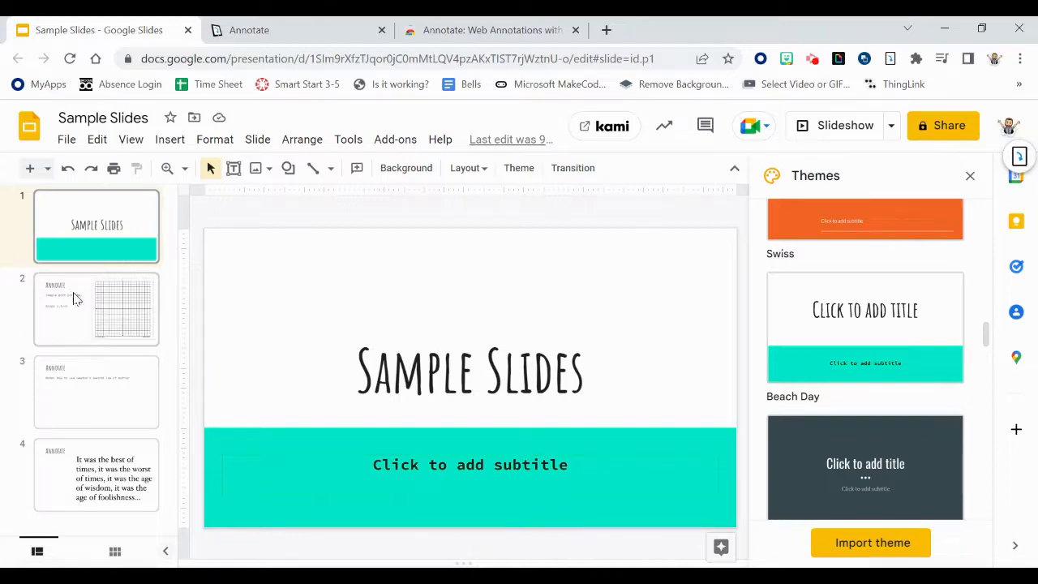
click(96, 474)
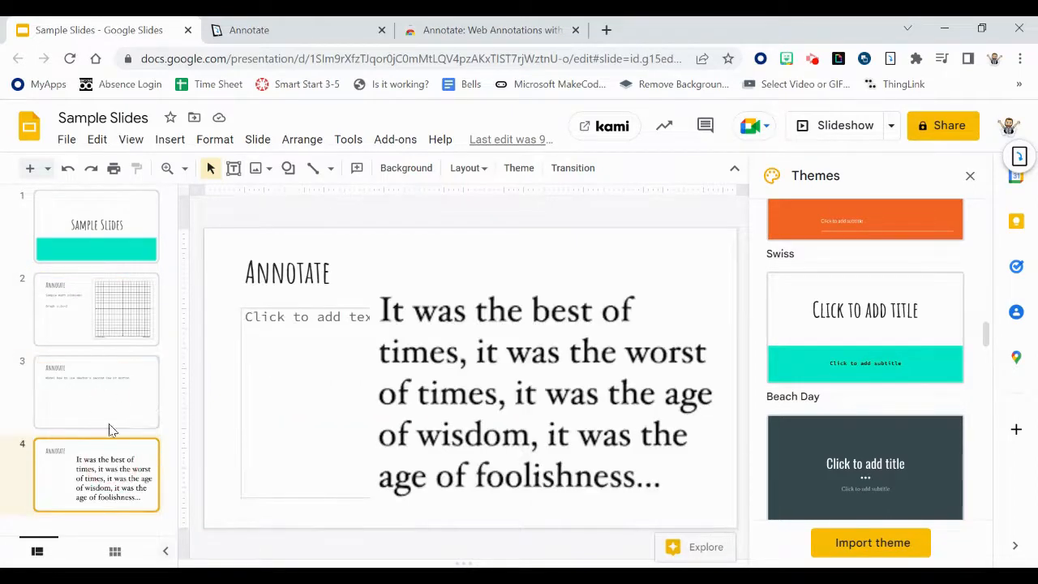
click(96, 226)
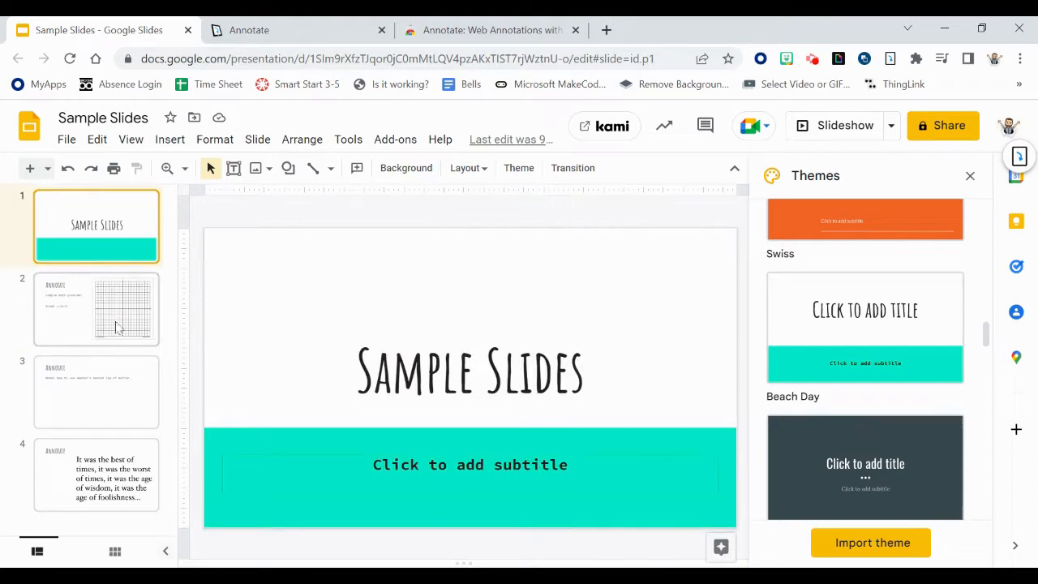
mouse_move(270, 305)
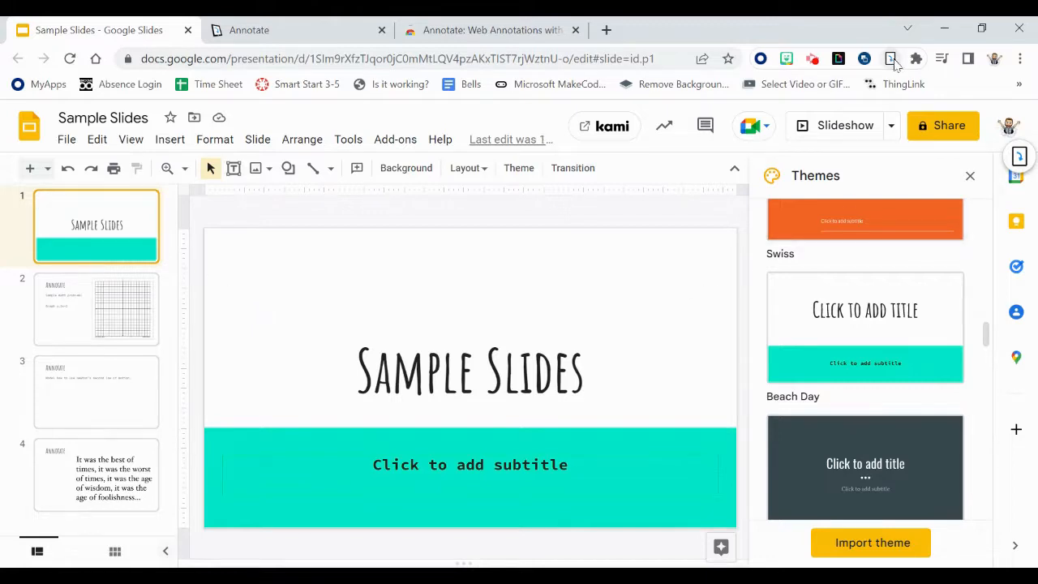
mouse_move(890, 65)
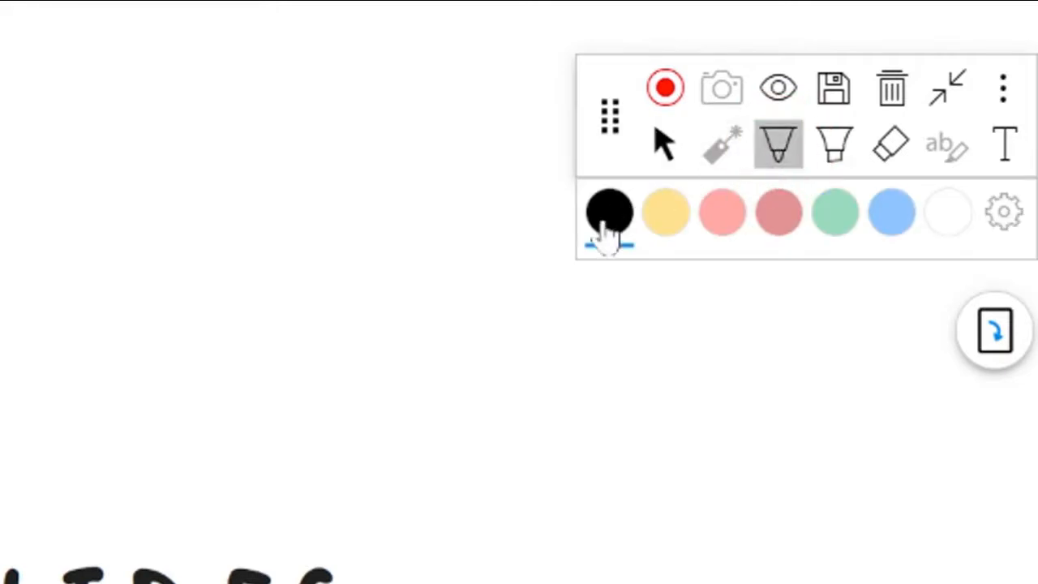
Choose black as the drawing colour and release the pointer so the slides can advance.
click(1004, 212)
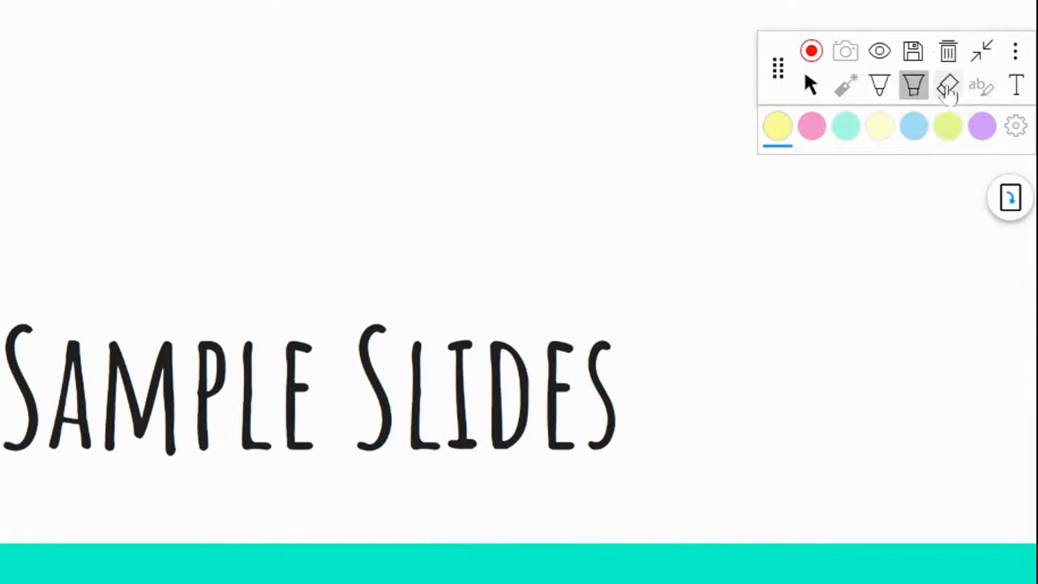
click(1015, 85)
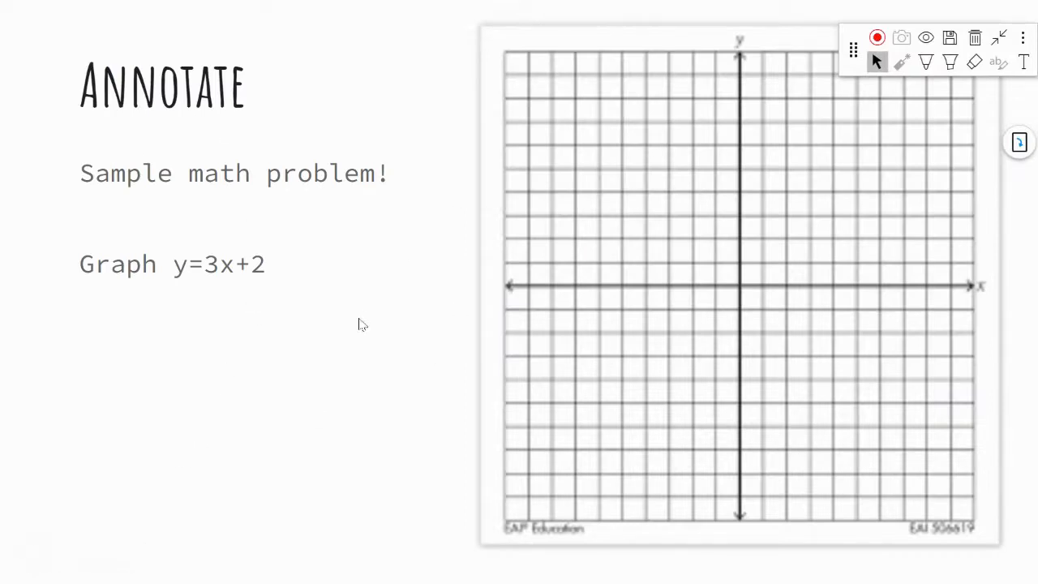
Draw in black pen a loop below the equation and a line on the graph grid.
click(926, 61)
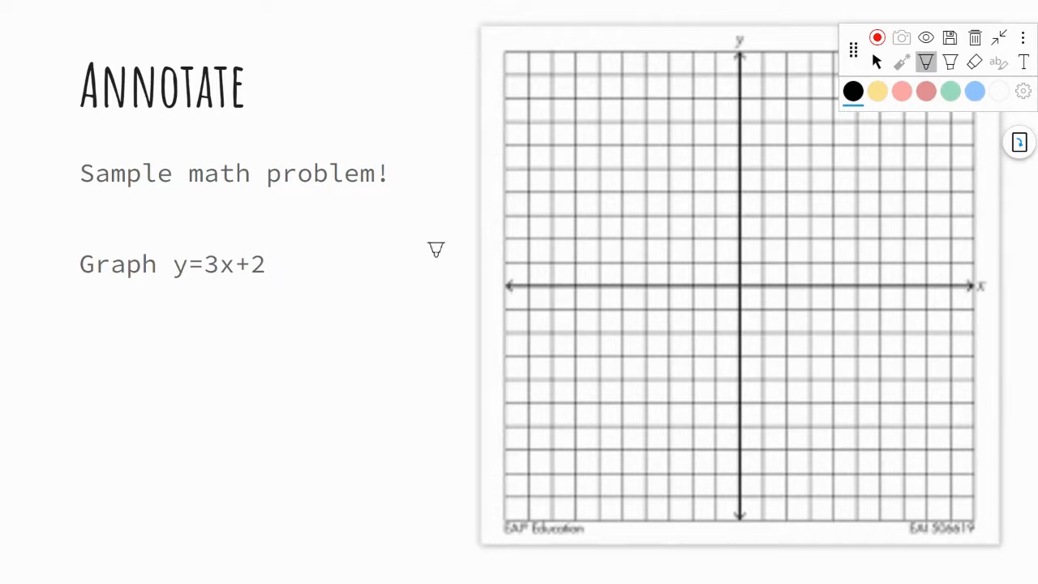
drag(244, 365, 276, 405)
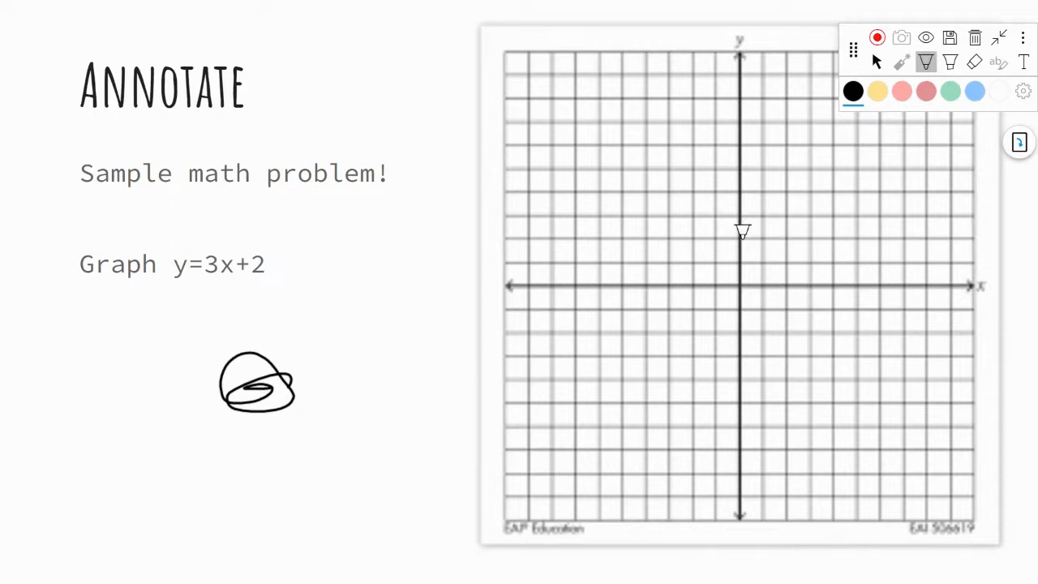
click(742, 231)
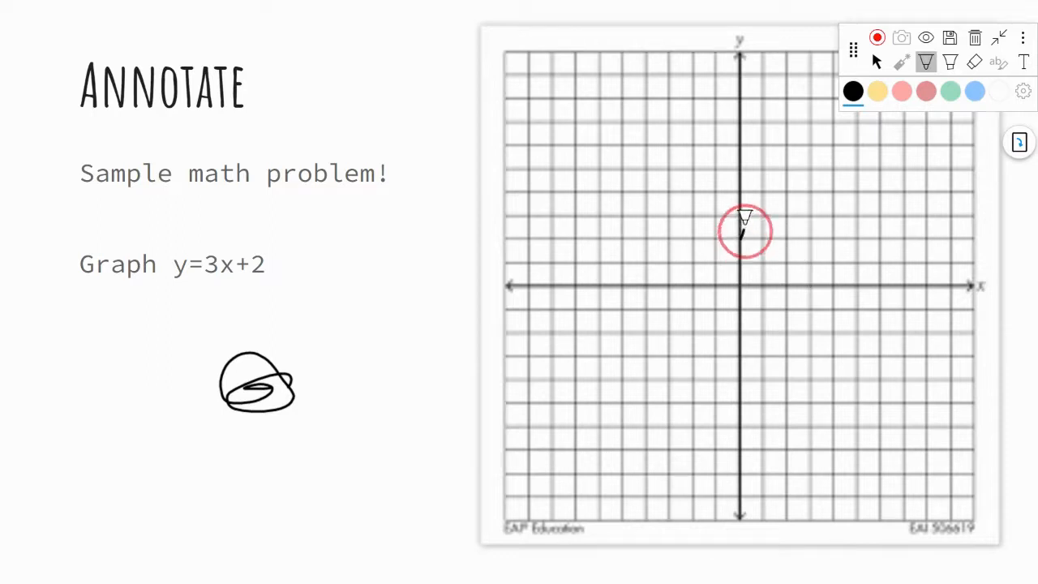
drag(740, 235, 817, 63)
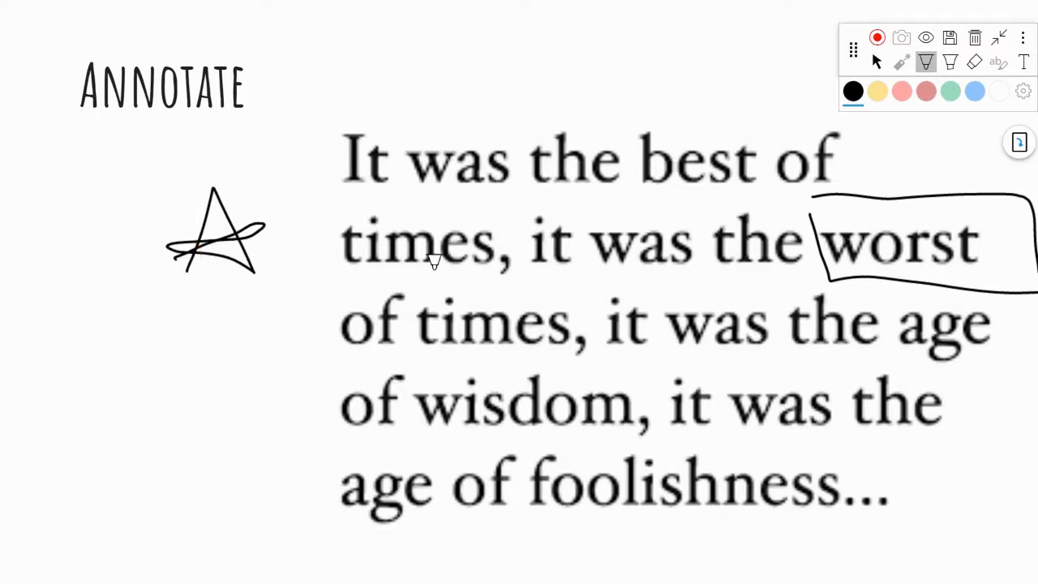
Start saving the marked-up quotation slide's annotations from the toolbar.
click(950, 38)
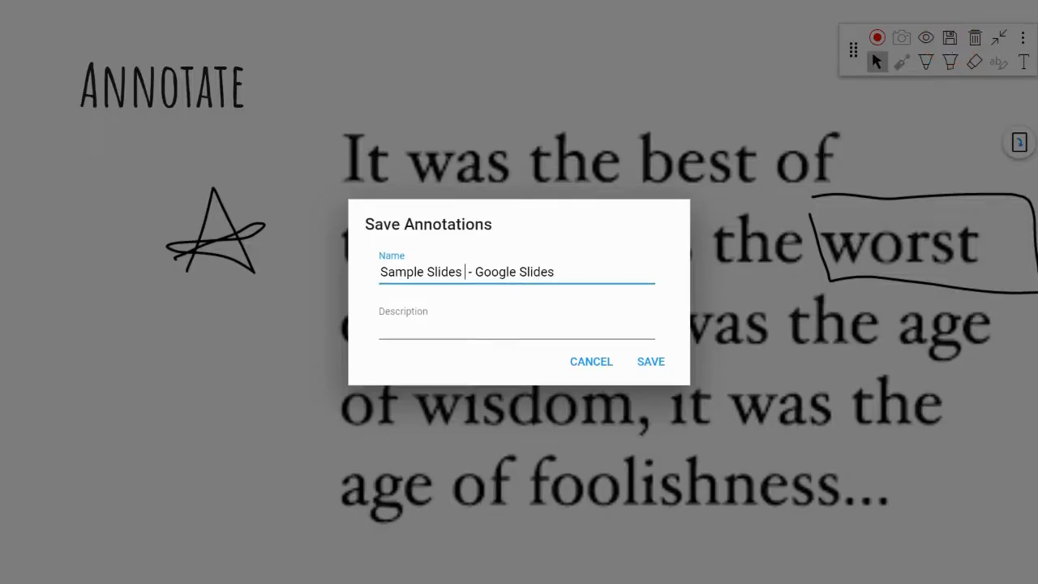
Save the annotations as 'Sample Slides 13 - Google Slides', keep them on the slides, and go to the annotate.net account.
text(13)
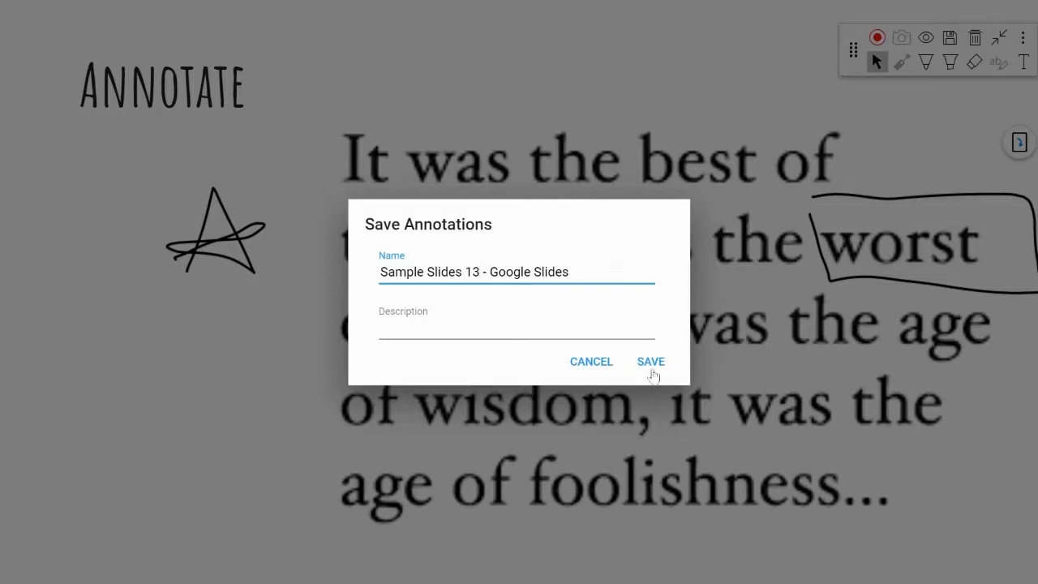
click(651, 361)
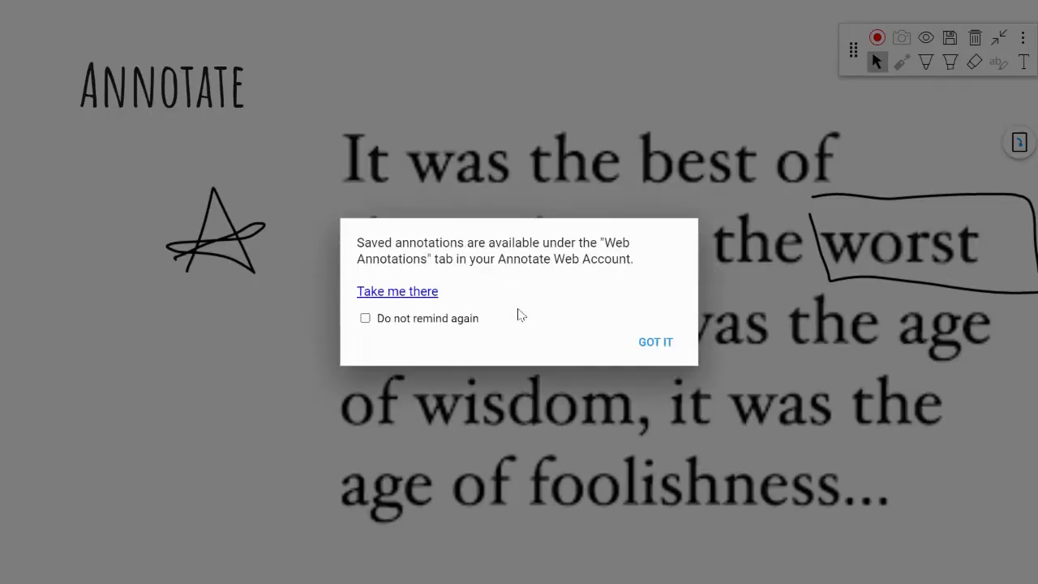
click(656, 341)
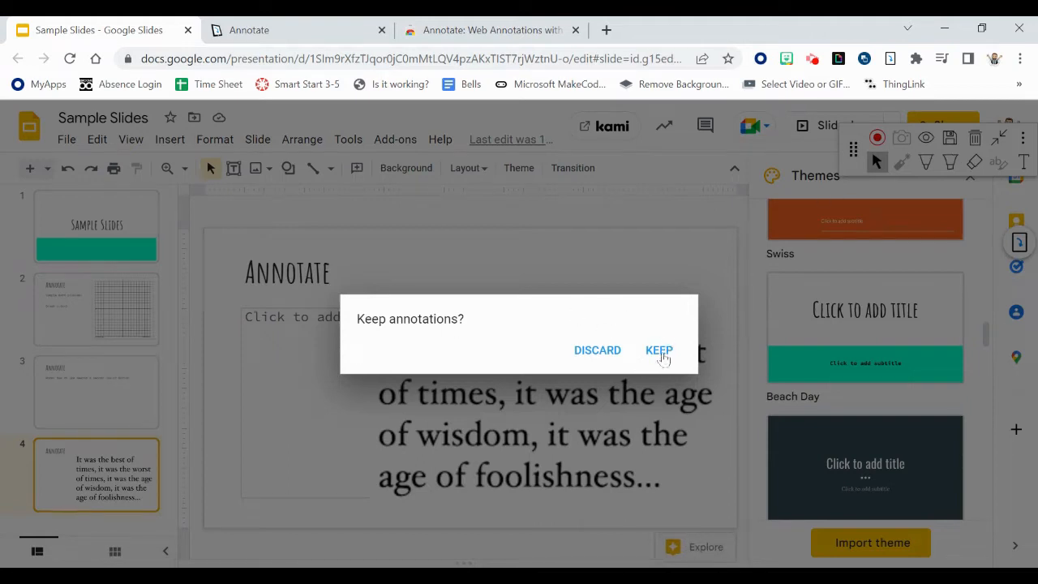
click(659, 350)
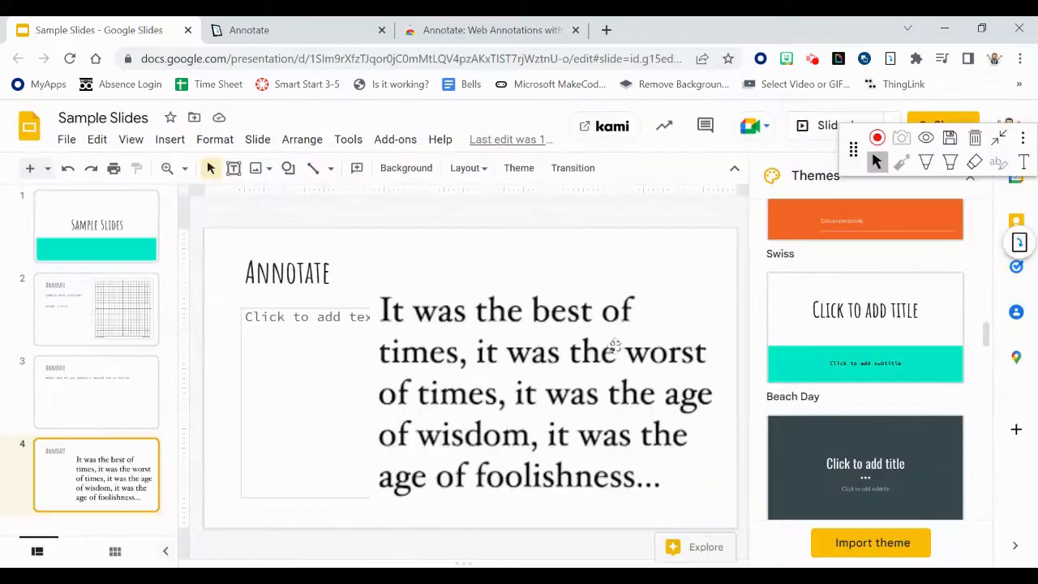
click(96, 308)
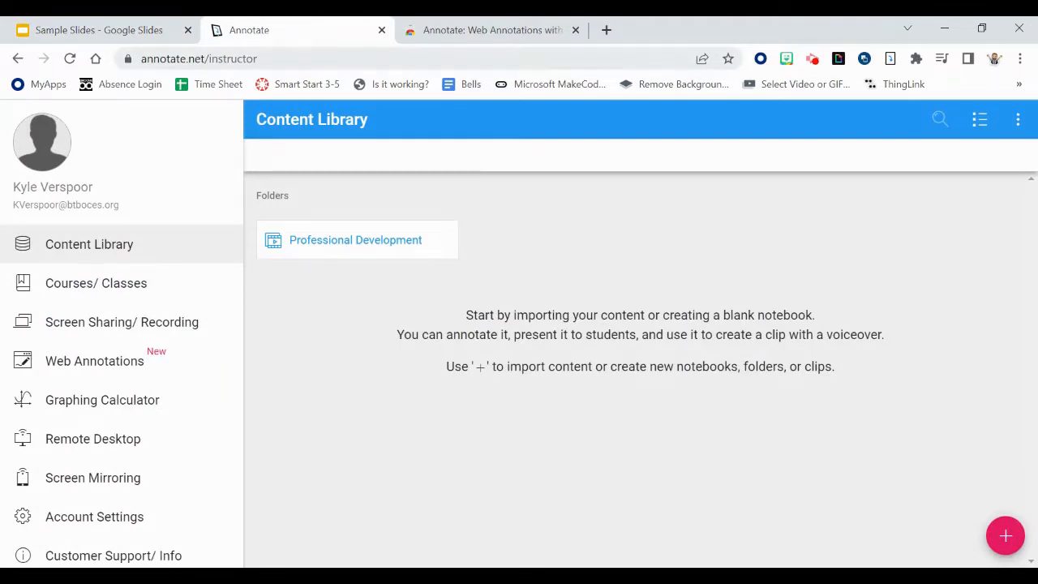
Show the Web Annotations list where the Sample Slides 13 annotation appears.
click(94, 360)
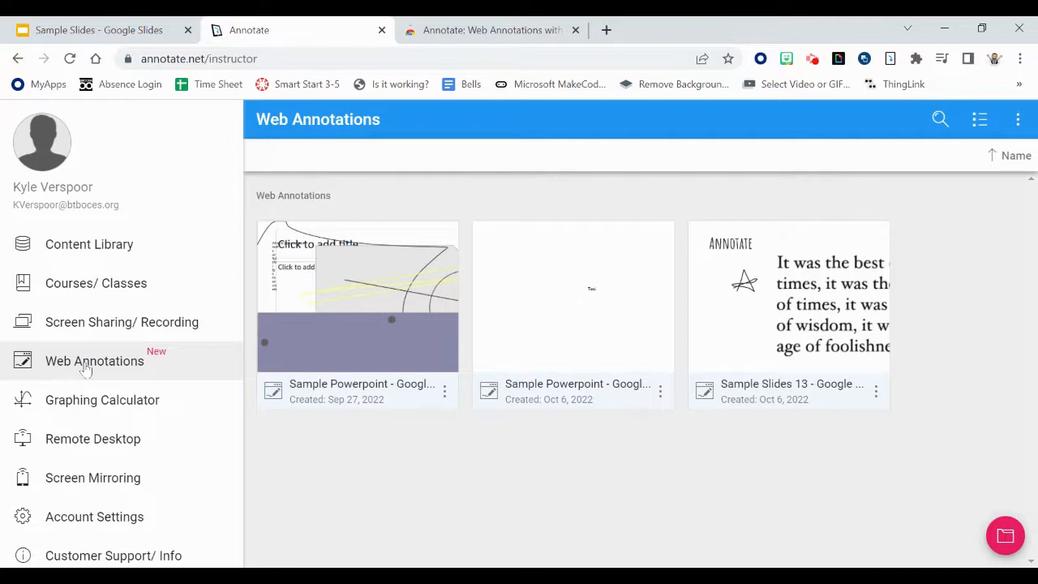
mouse_move(795, 394)
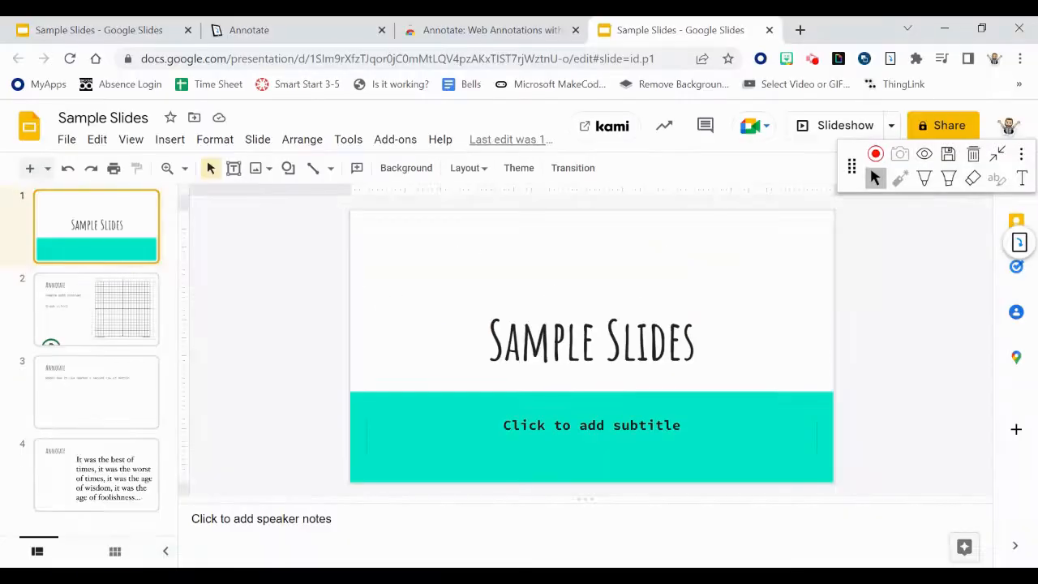
click(284, 30)
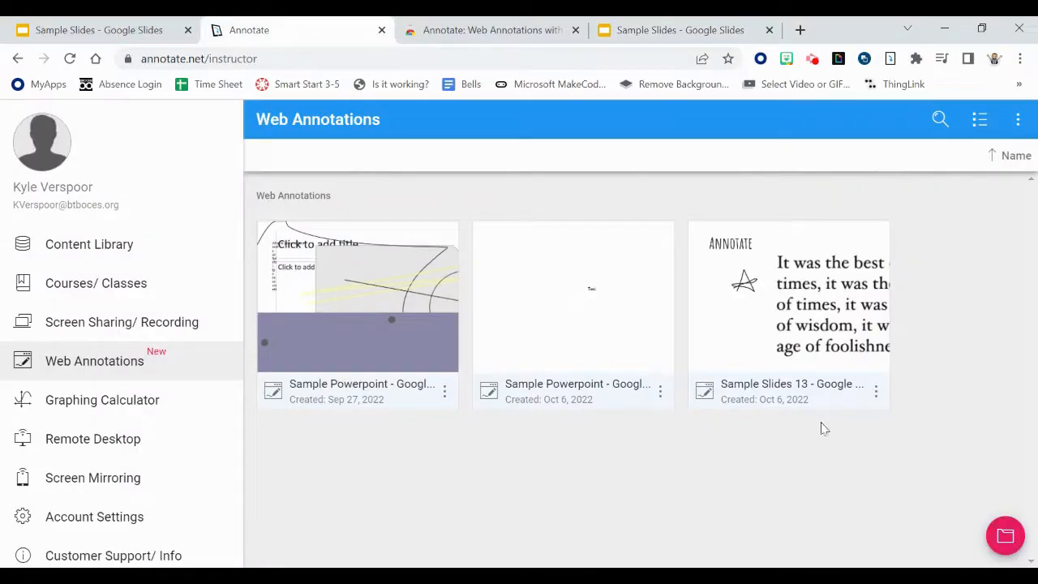
Share the Sample Slides 13 annotation privately and open its share link.
click(876, 391)
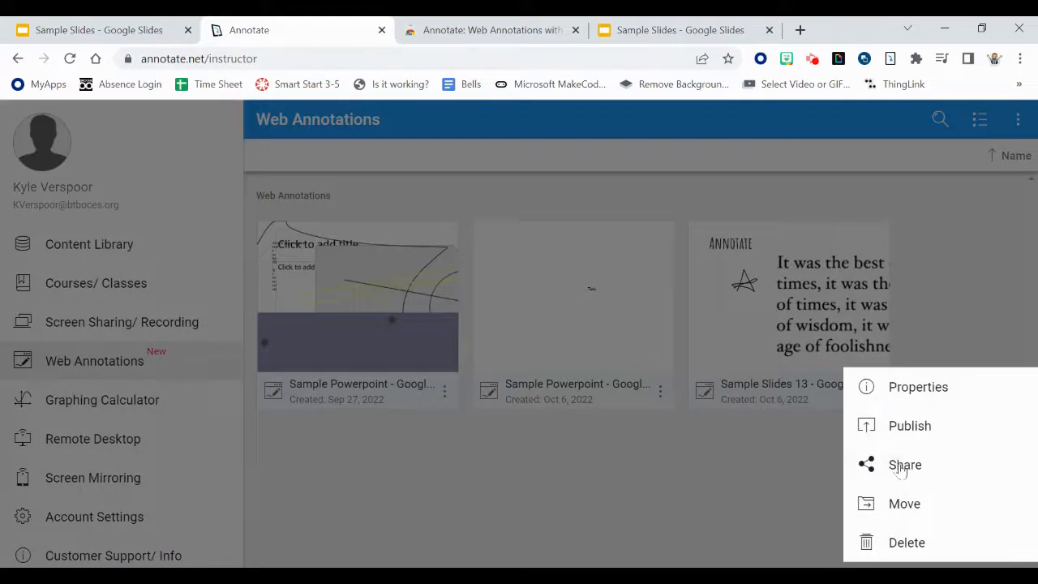
click(904, 465)
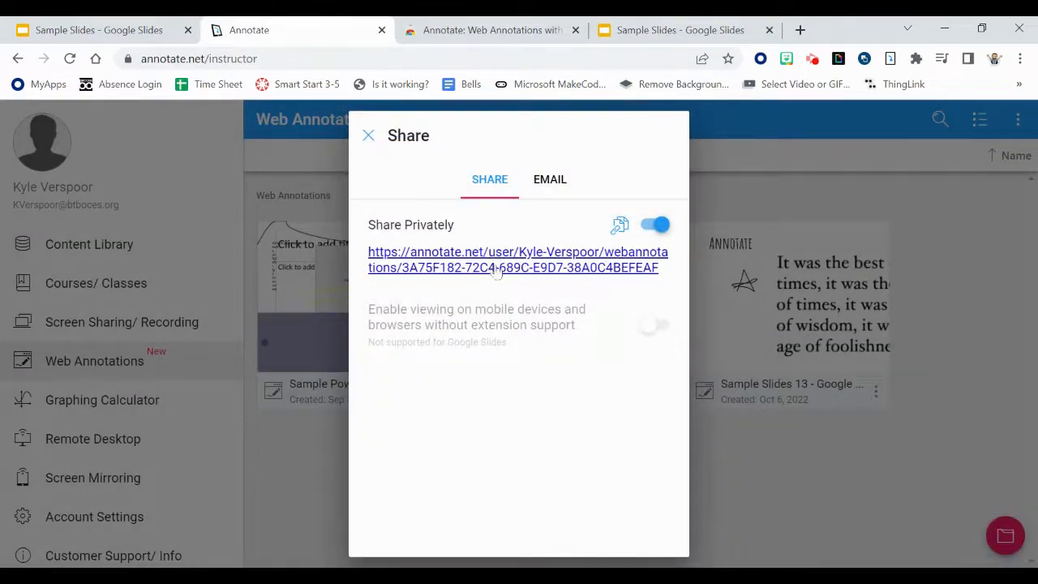
click(517, 259)
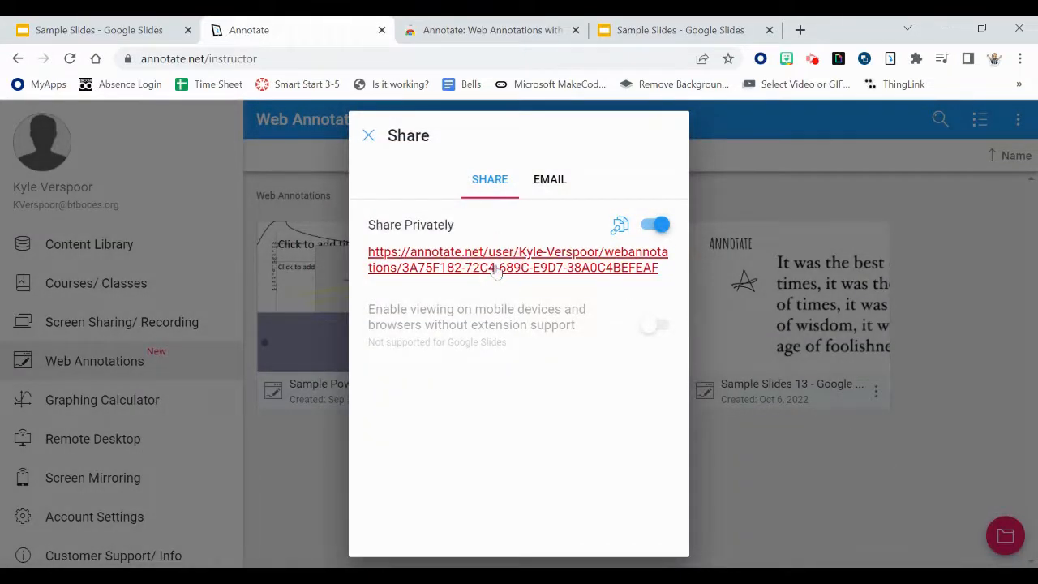